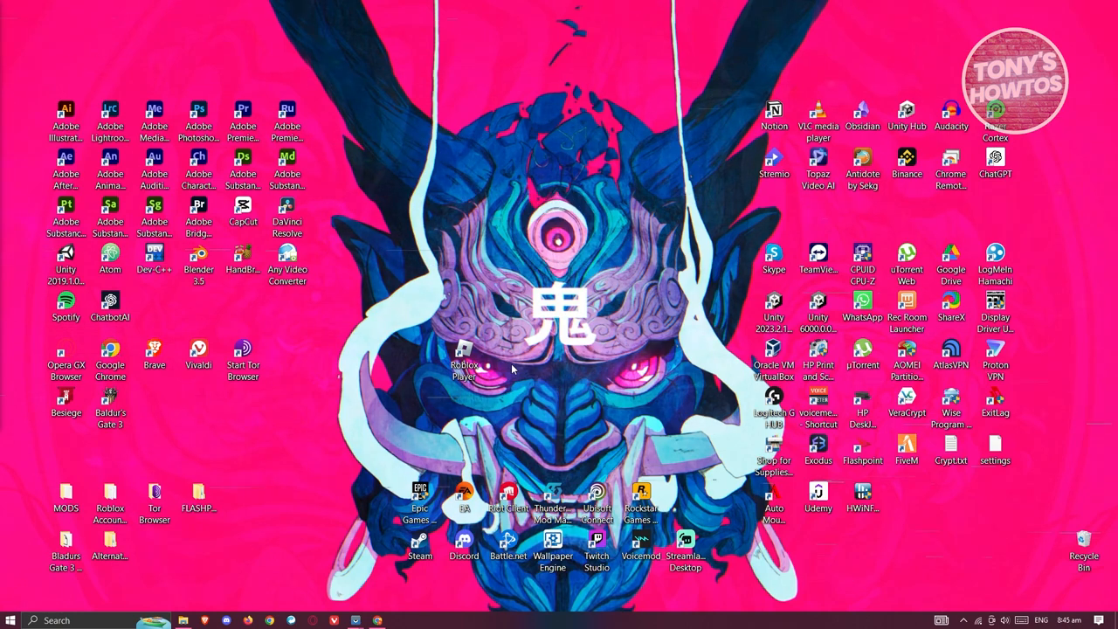
pyautogui.moveTo(281, 458)
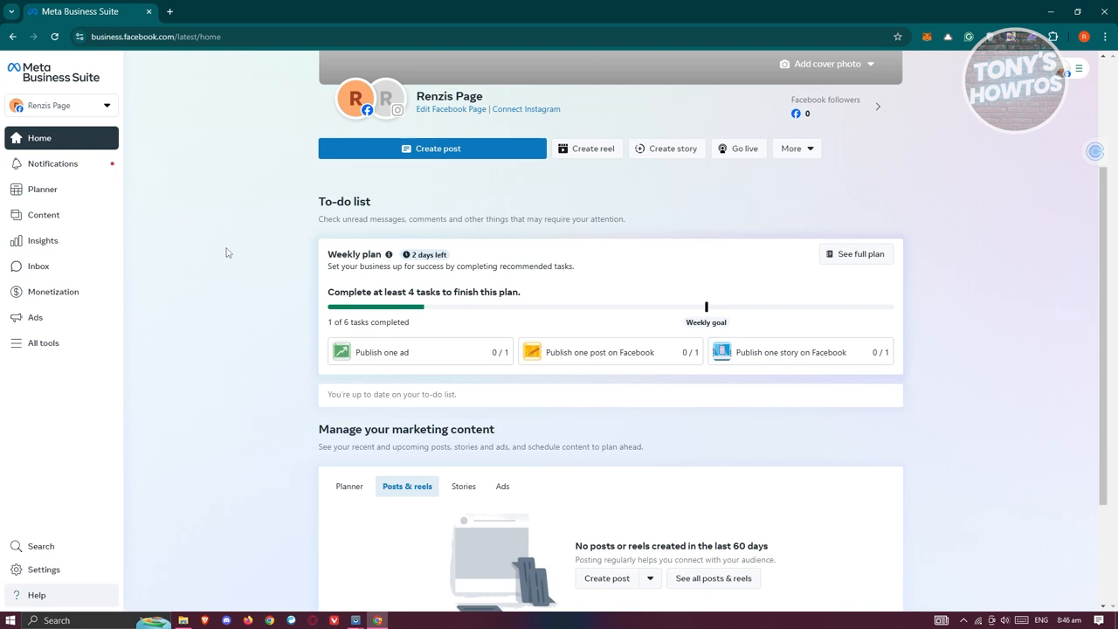
# Open business portfolio Settings and list the Ad Accounts under Accounts
pyautogui.click(43, 568)
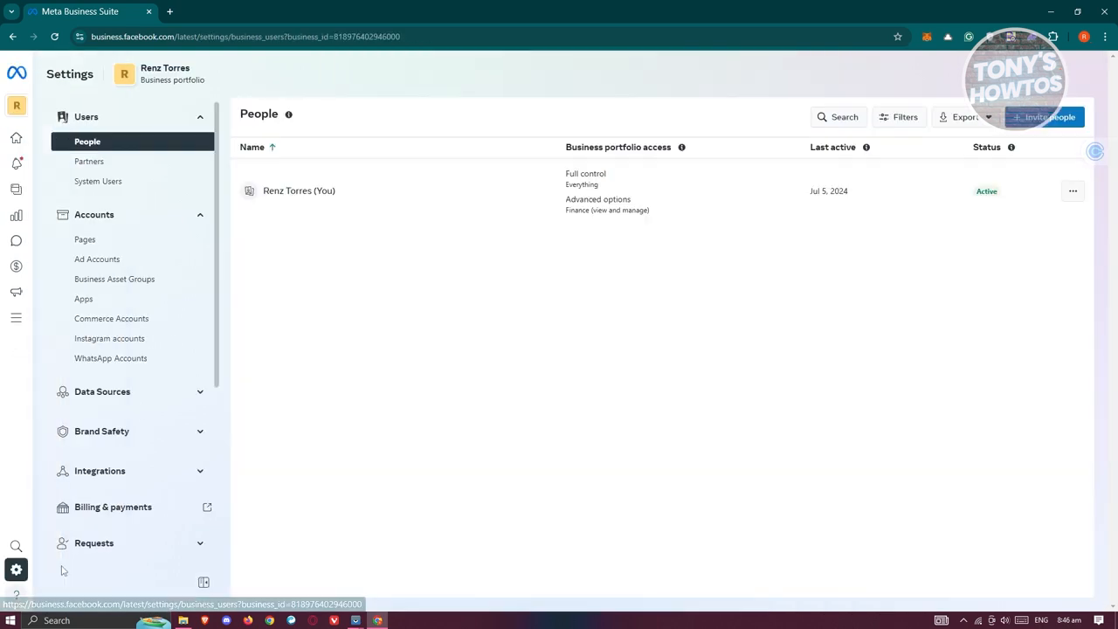
pyautogui.moveTo(128, 156)
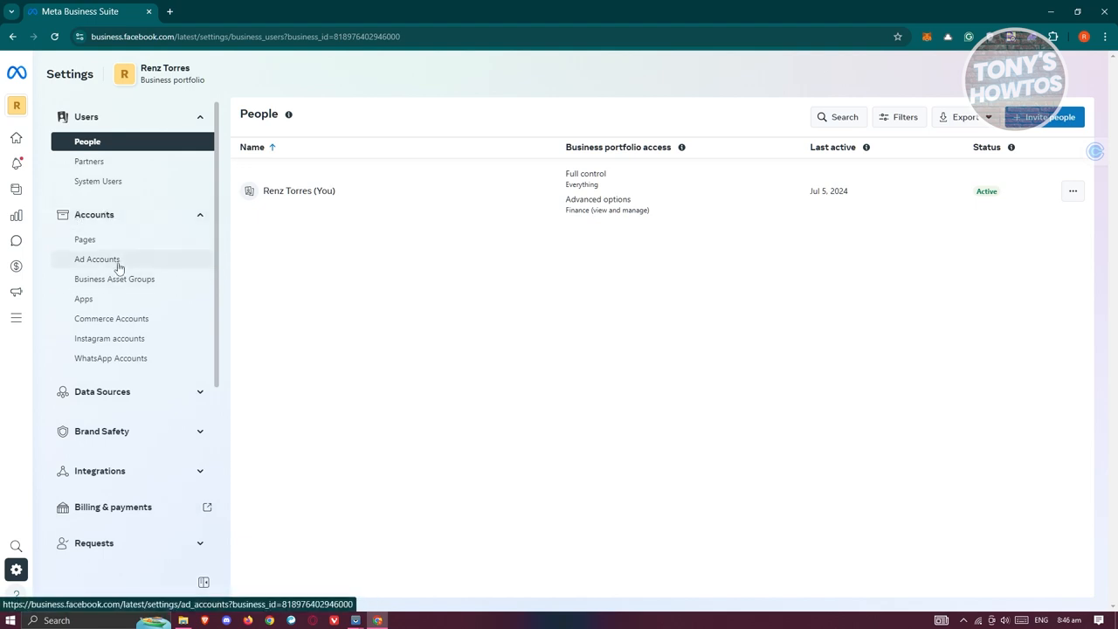
pyautogui.click(97, 259)
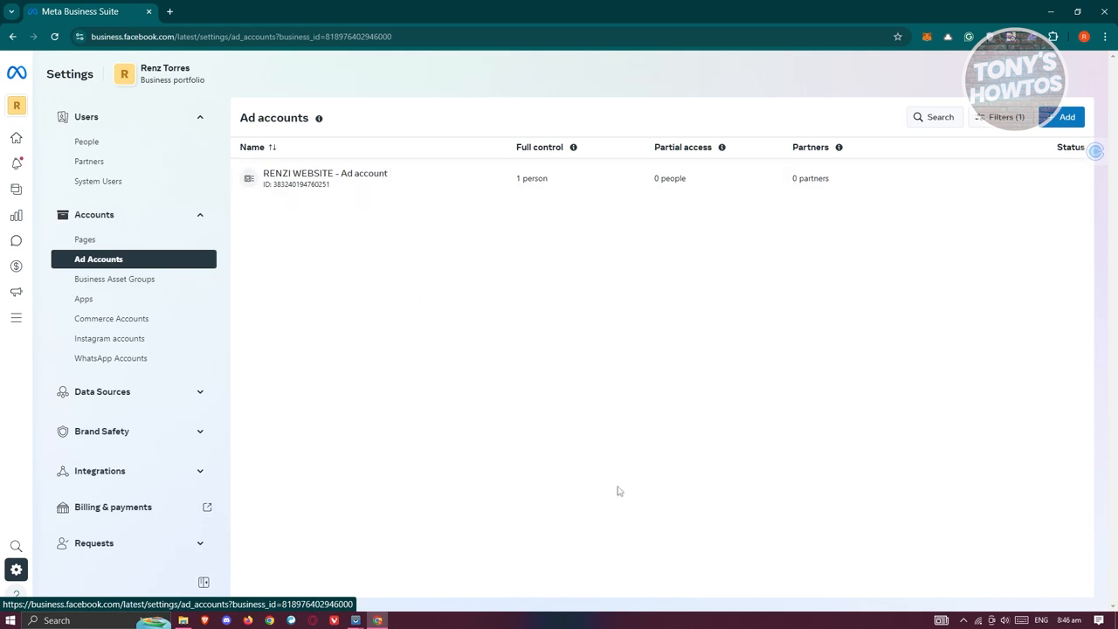
pyautogui.moveTo(611, 463)
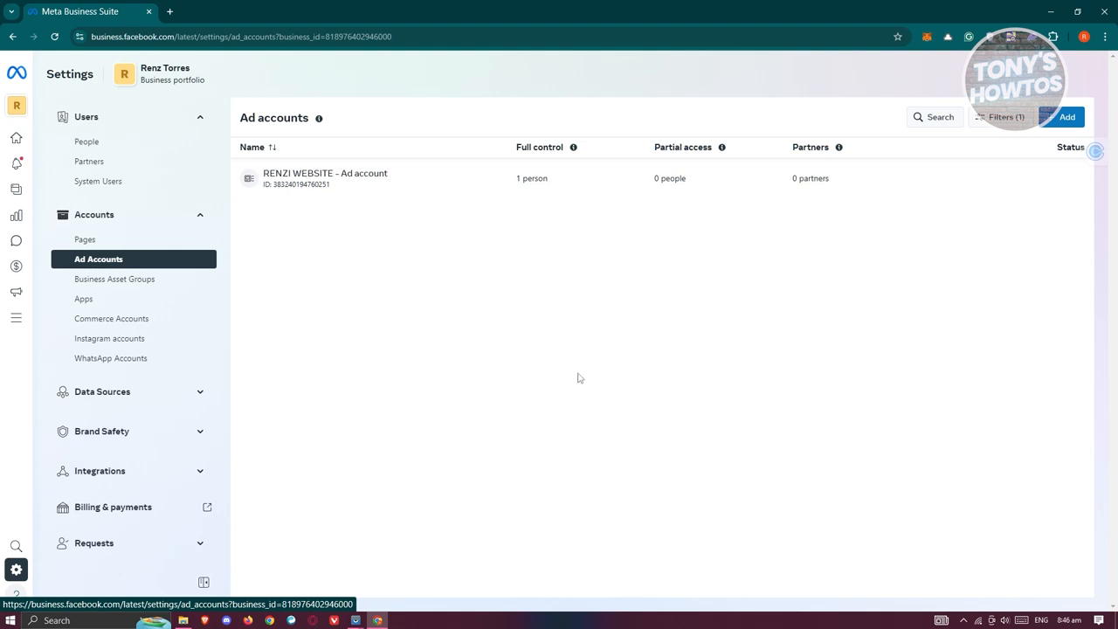
# Open RENZI WEBSITE ad account details, check connected assets, then return to People
pyautogui.click(325, 178)
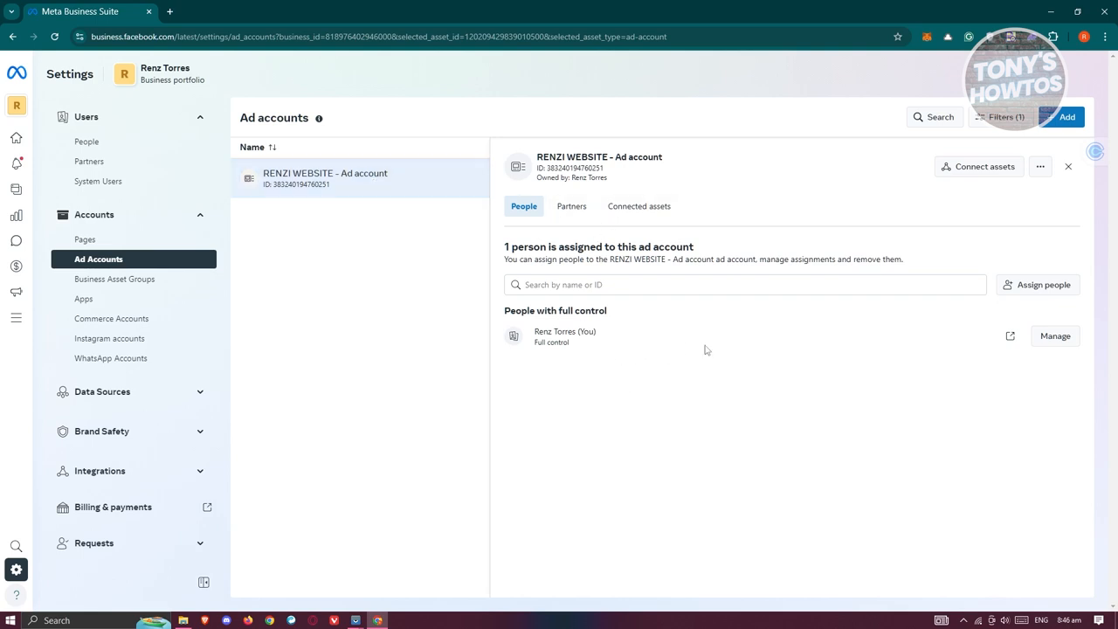
pyautogui.moveTo(571, 206)
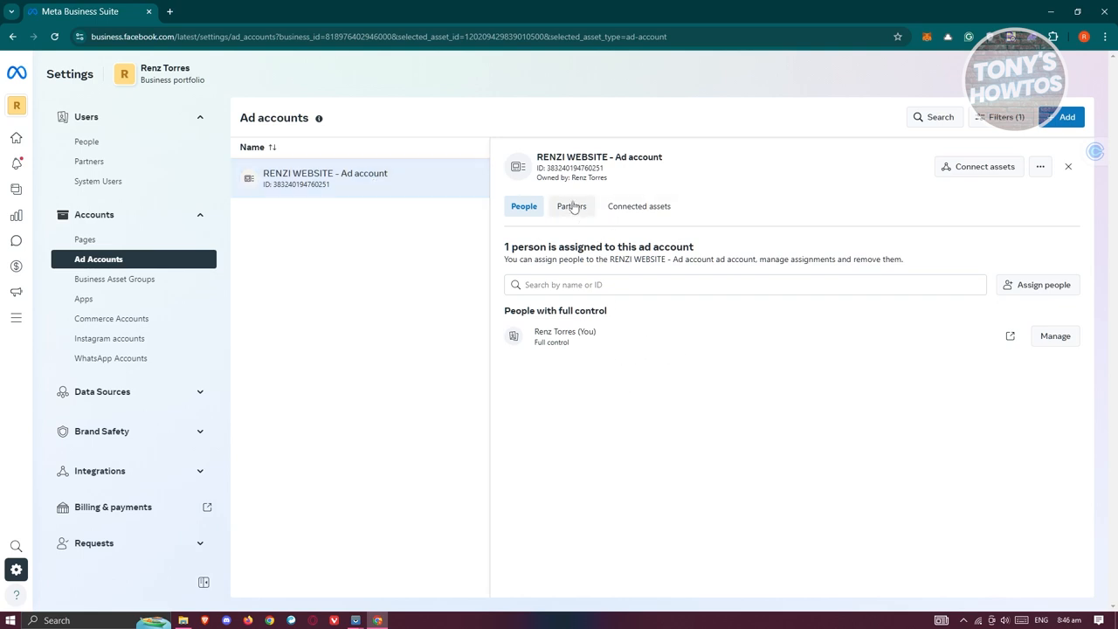
pyautogui.click(638, 206)
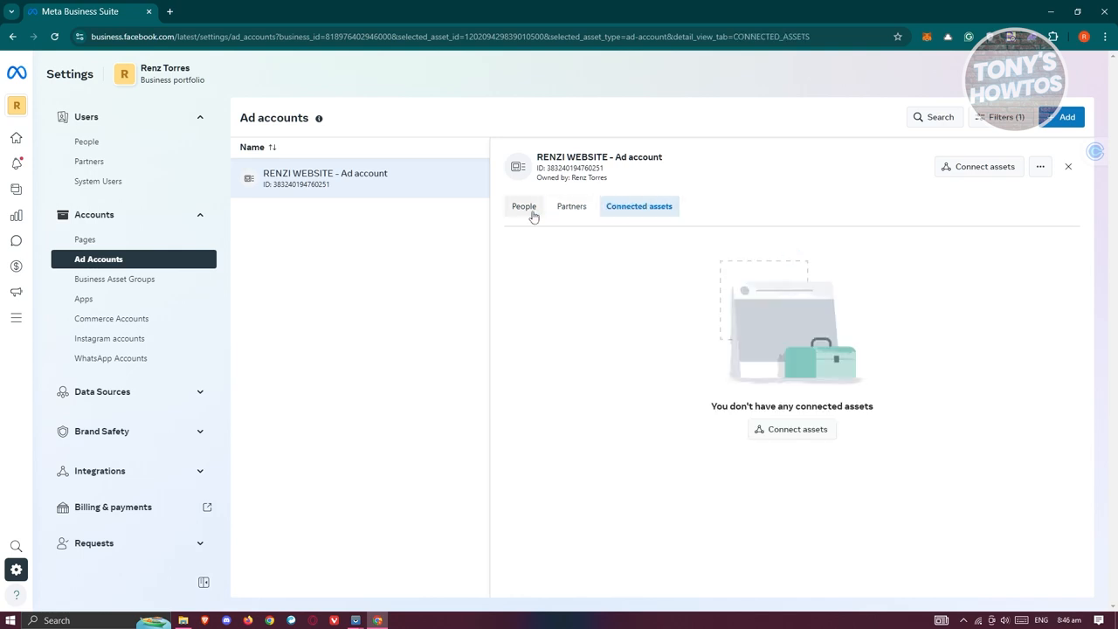
pyautogui.click(523, 206)
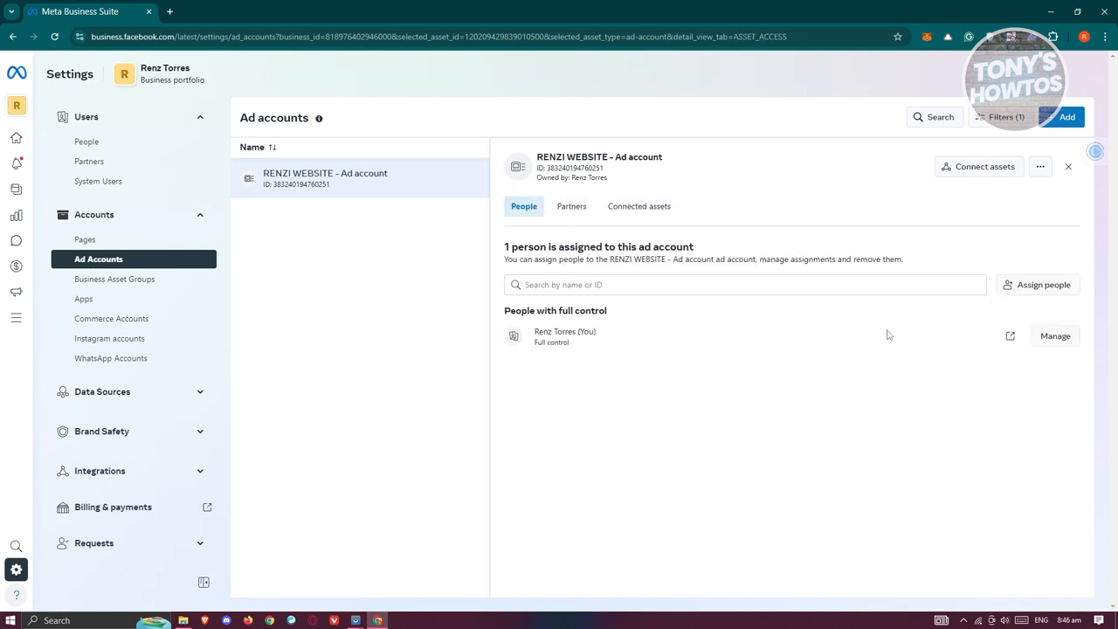
pyautogui.moveTo(867, 342)
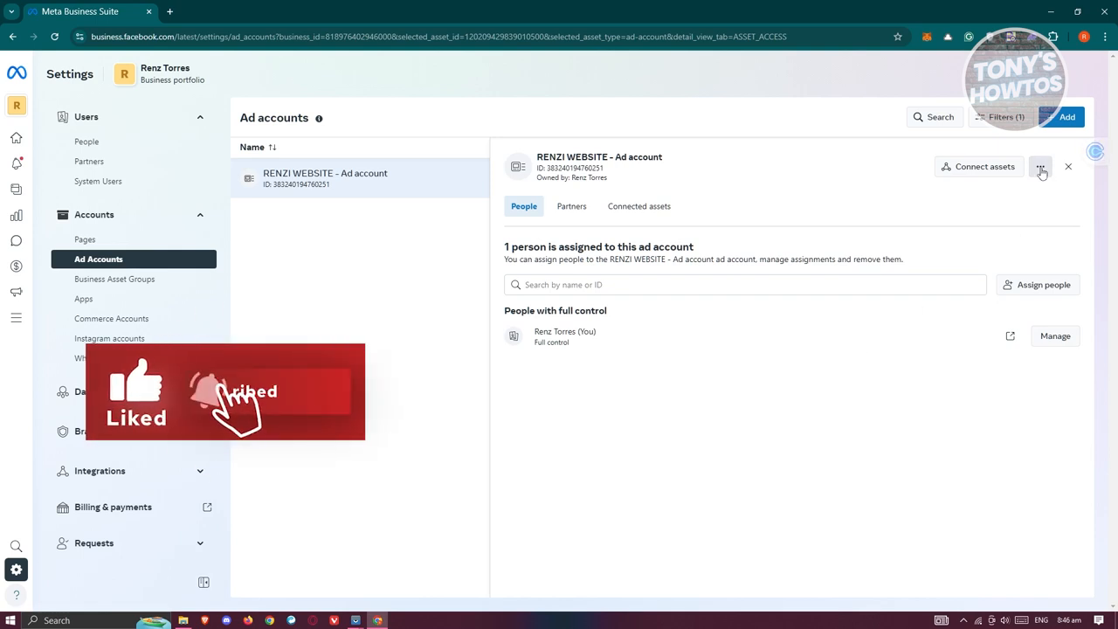
# Choose Deactivate ad account from the RENZI WEBSITE account's three-dot menu
pyautogui.click(1040, 166)
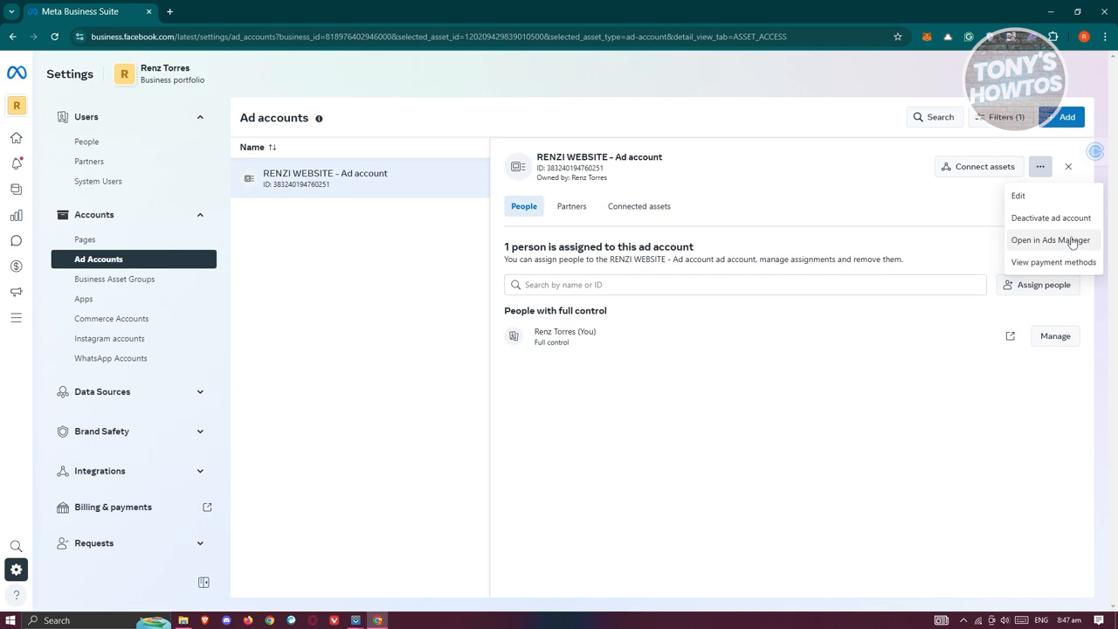
pyautogui.click(1049, 218)
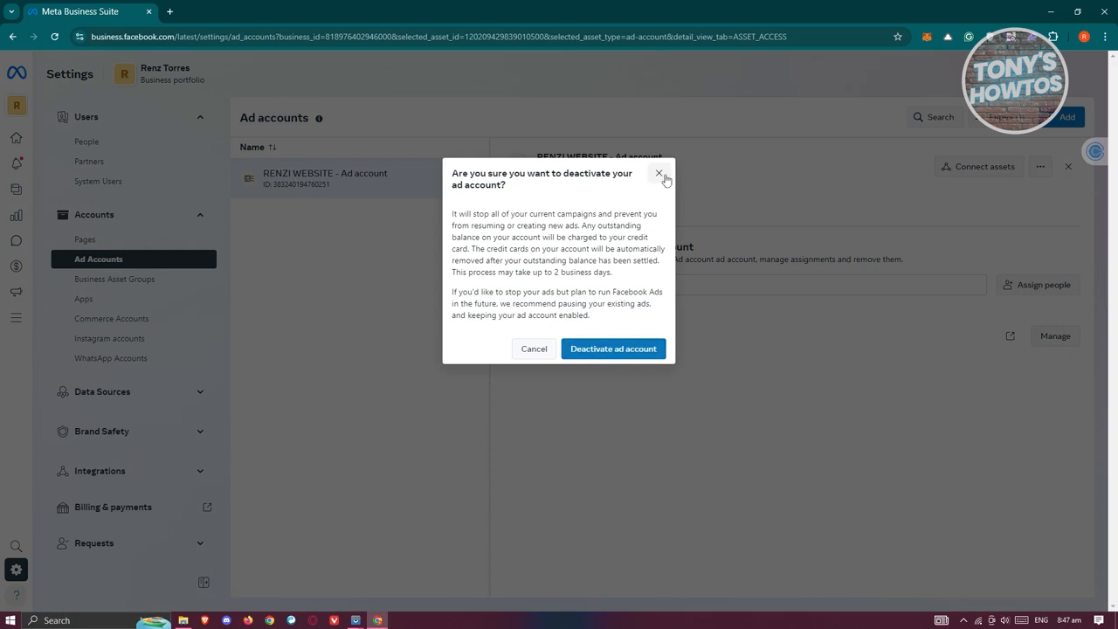
# Dismiss the deactivation prompt unconfirmed and reopen the account's three-dot actions menu
pyautogui.click(658, 173)
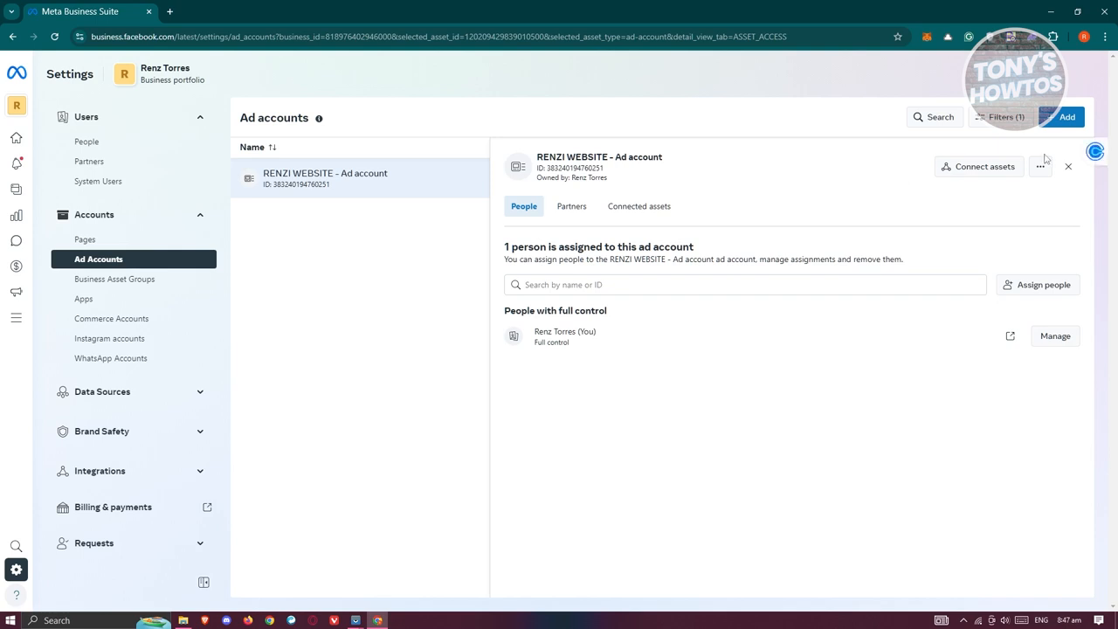
pyautogui.click(1040, 166)
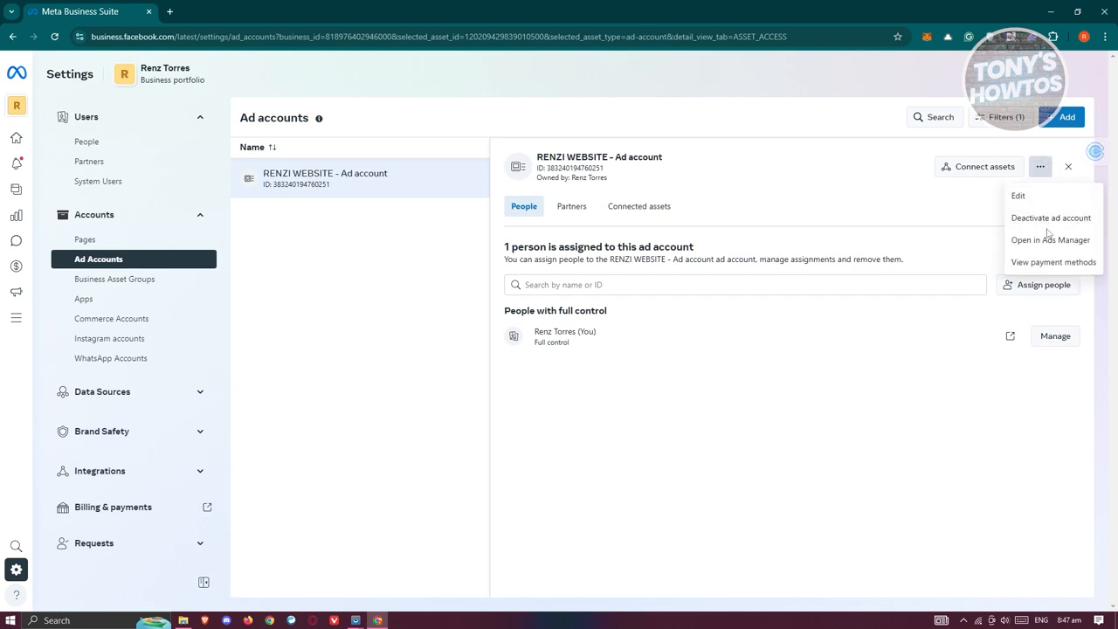
pyautogui.moveTo(1051, 218)
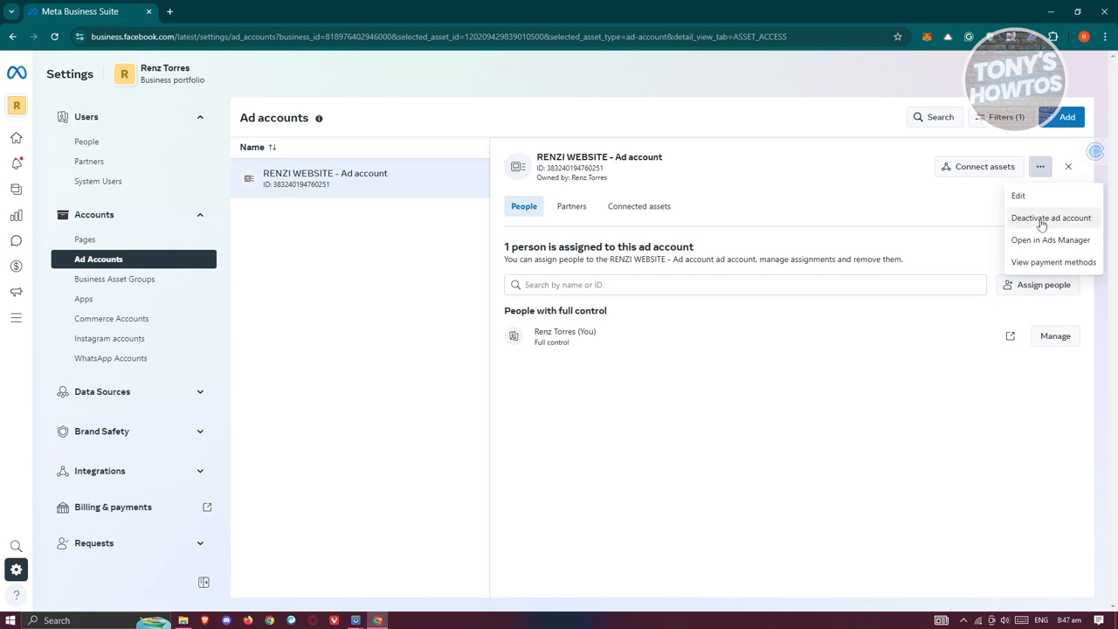